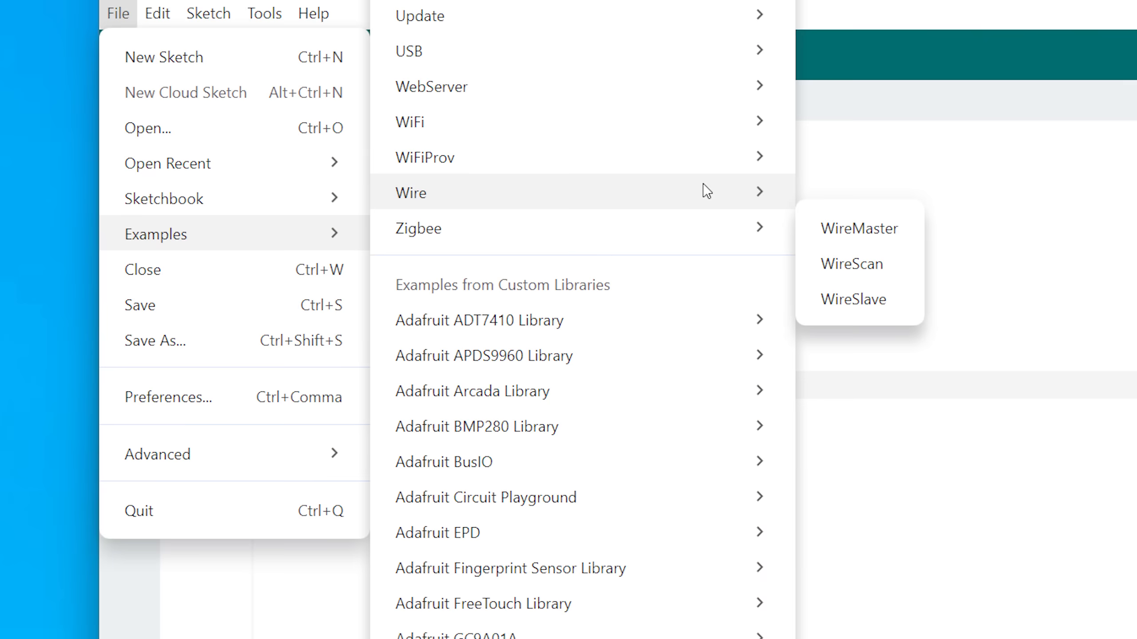
pyautogui.moveTo(852, 263)
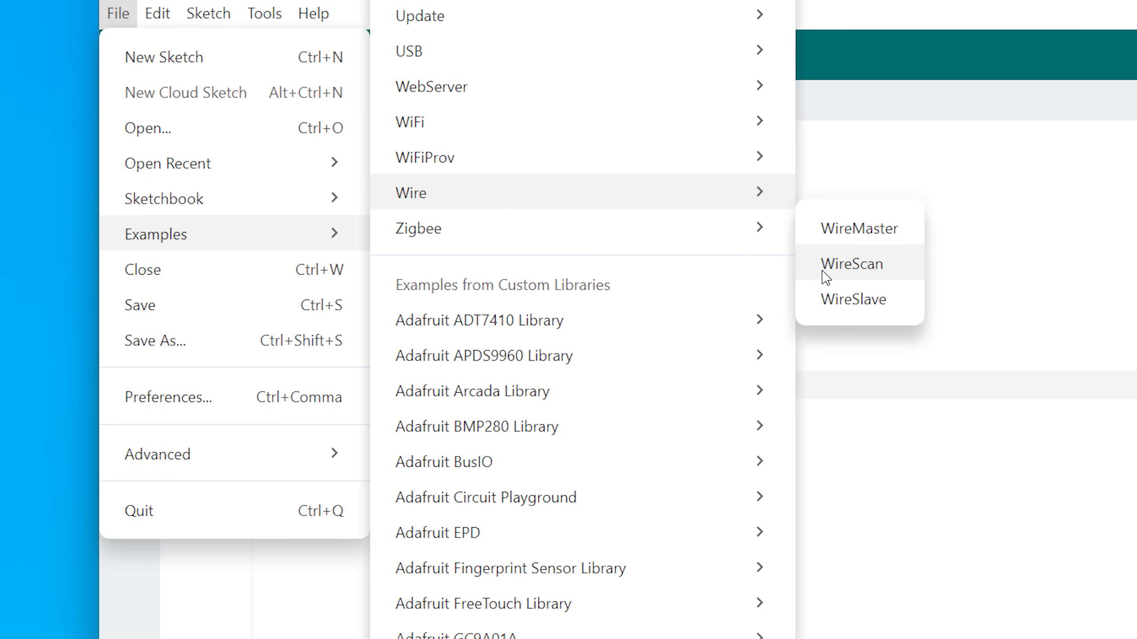
pyautogui.moveTo(897, 268)
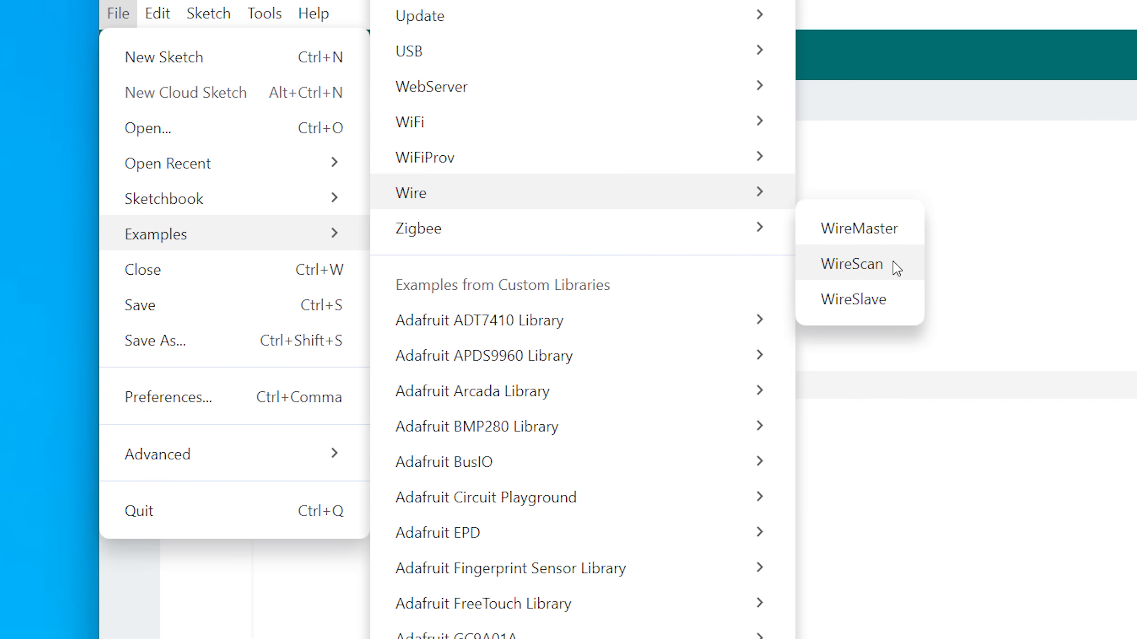
# Step: Load the Wire WireScan example that reports I2C devices at 0x3F and 0x60
pyautogui.click(852, 263)
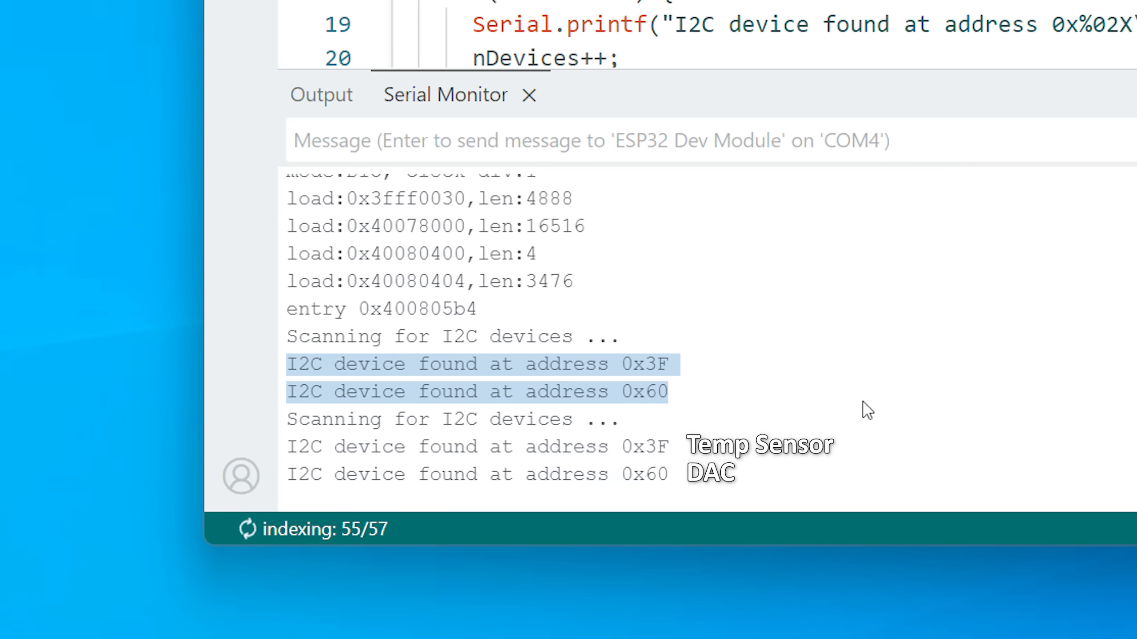
pyautogui.moveTo(749, 433)
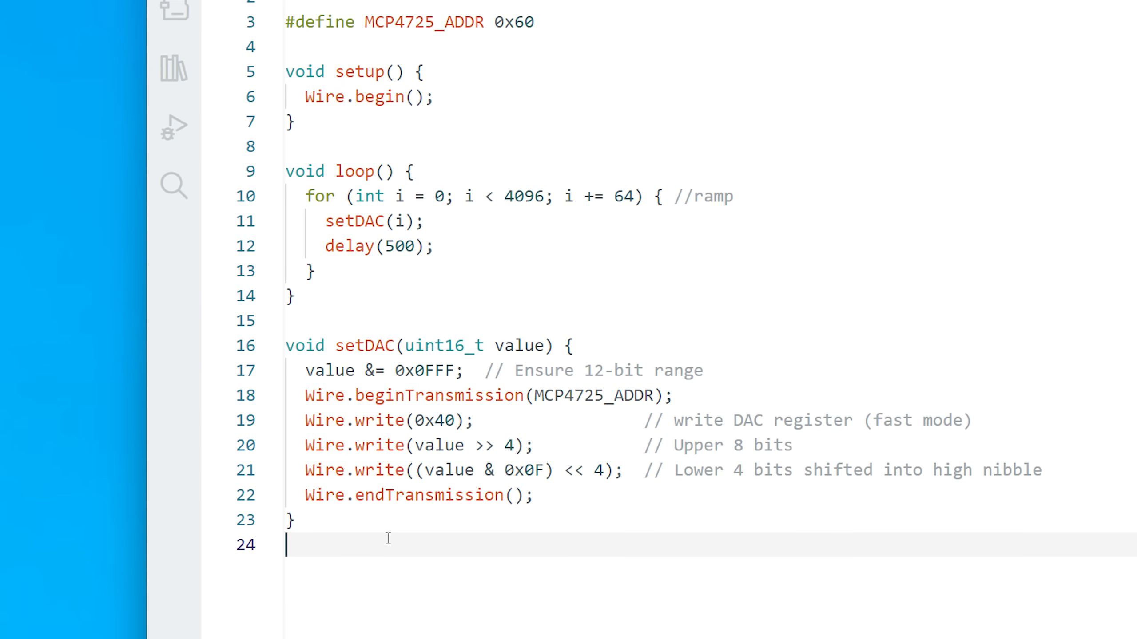
# Step: Review the MCP4725 ramp sketch's setup, loop and setDAC functions
pyautogui.scroll(-3)
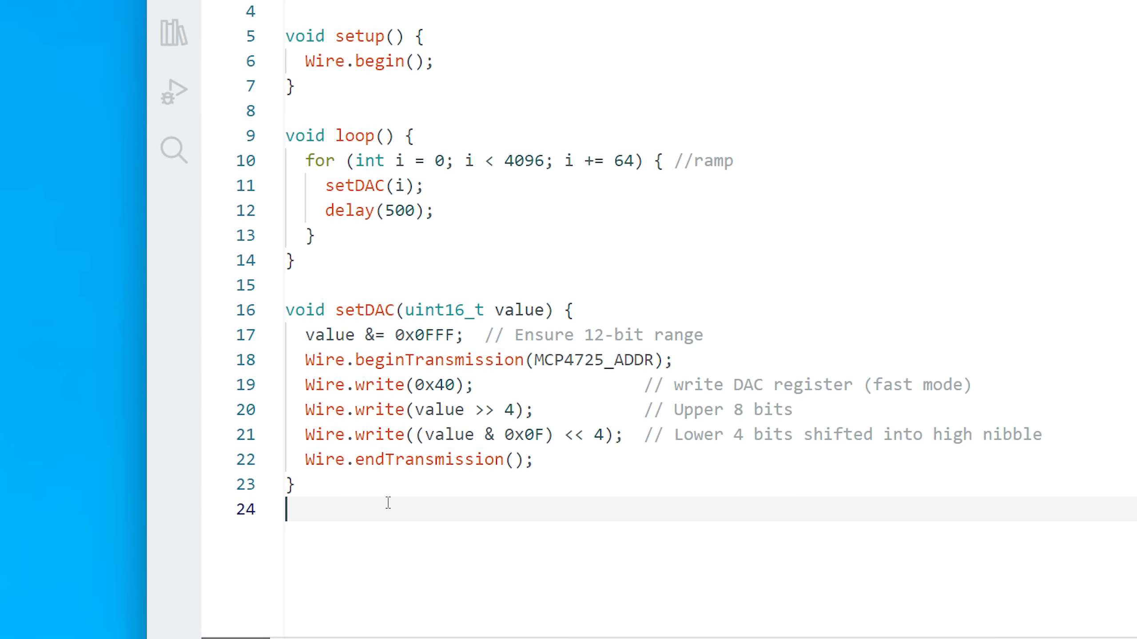